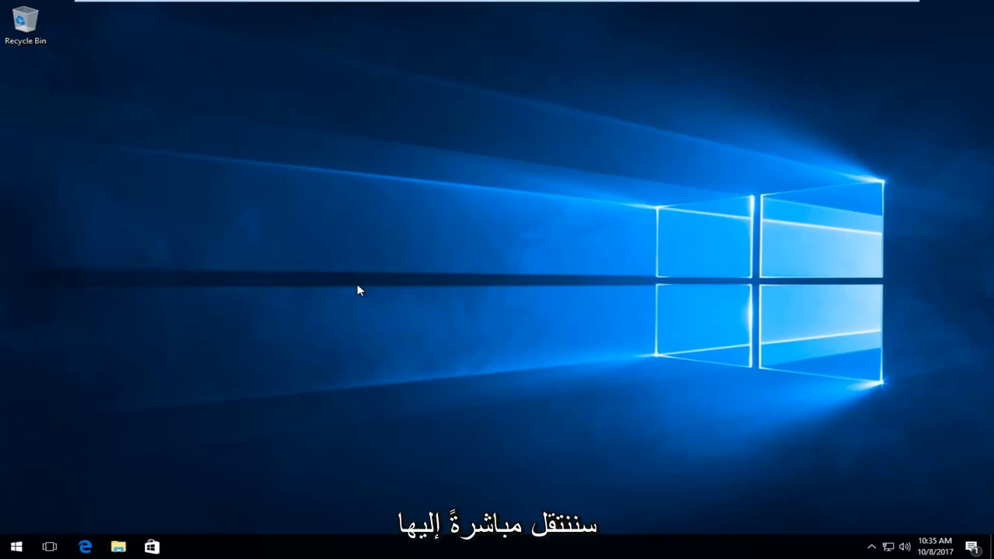
{"action": "mouse_move", "coordinate": [53, 524]}
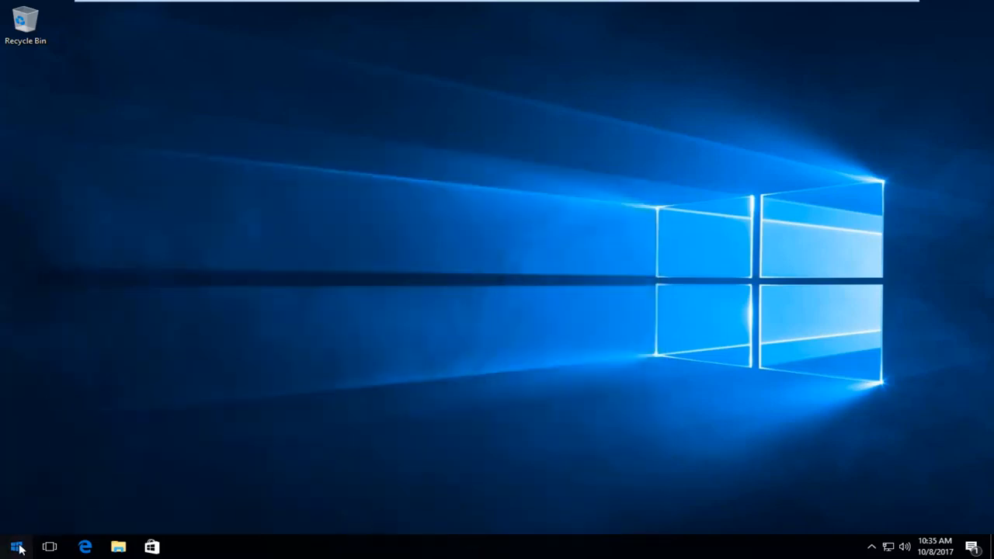
Step: Search the Start menu for regedit and run it as administrator, approving the UAC prompt
{"action": "left_click", "coordinate": [13, 544]}
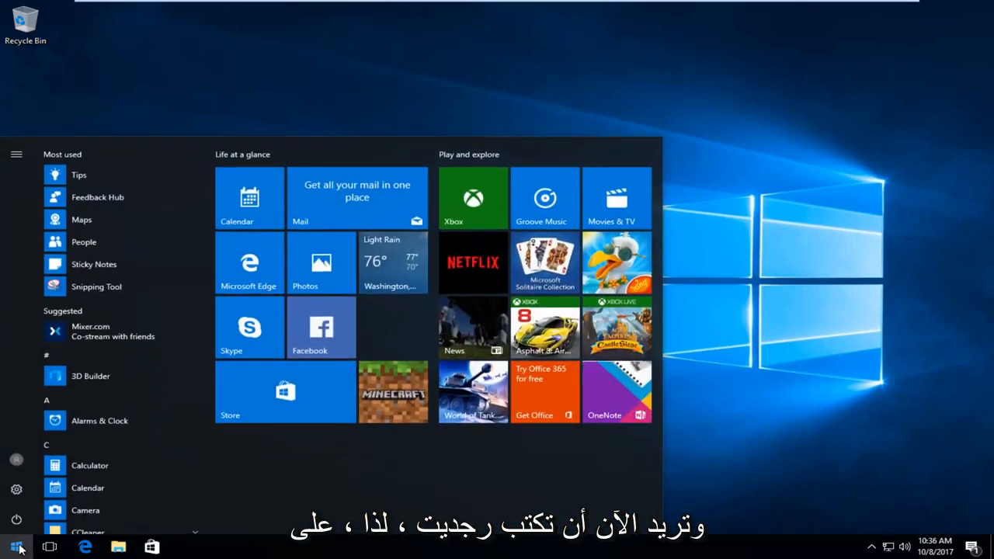
{"action": "left_click", "coordinate": [12, 544]}
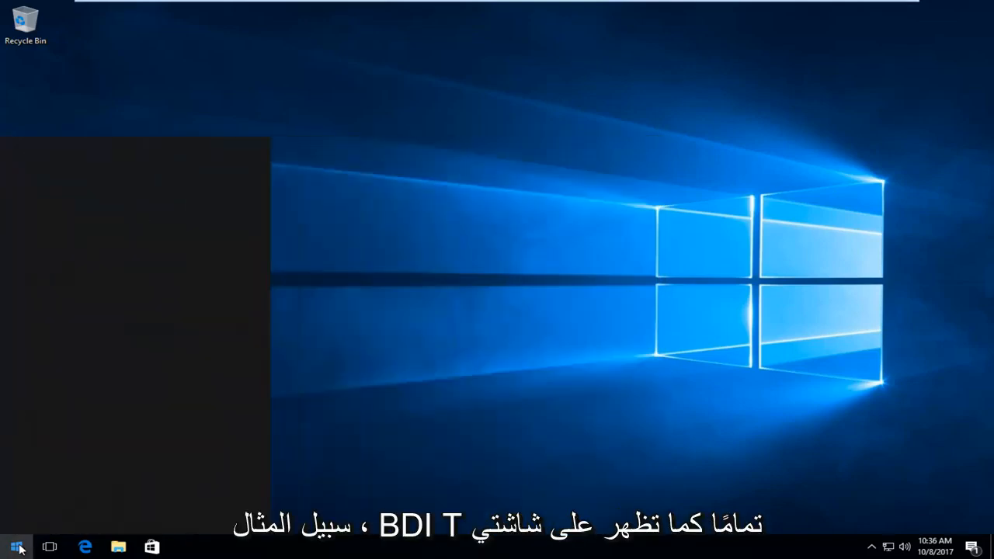
{"action": "left_click", "coordinate": [13, 544]}
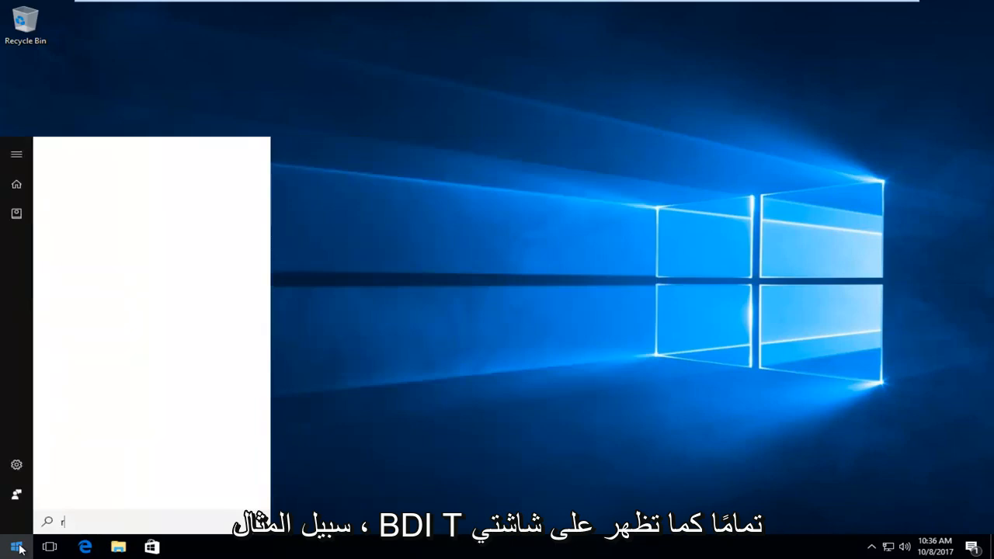
{"action": "type", "text": "egedit"}
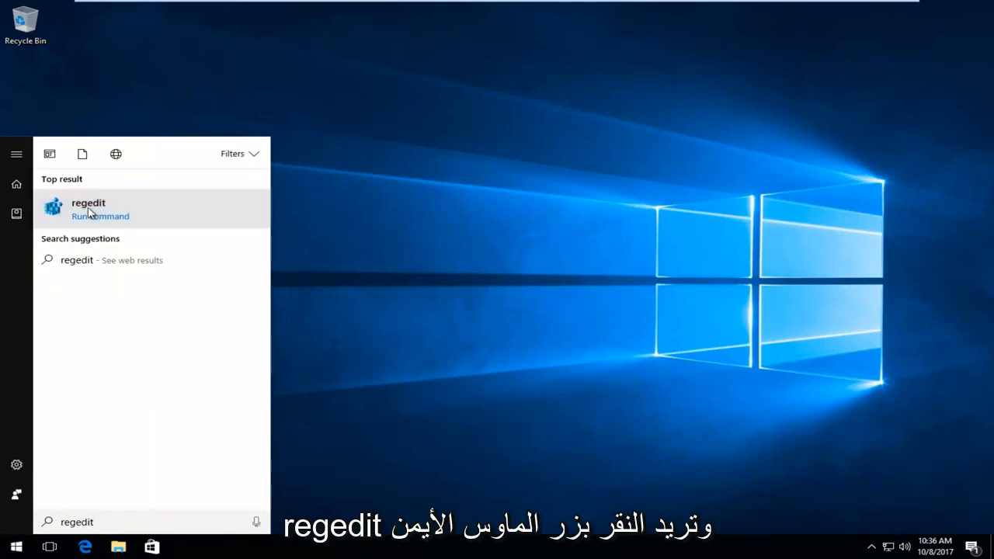
{"action": "right_click", "coordinate": [87, 210]}
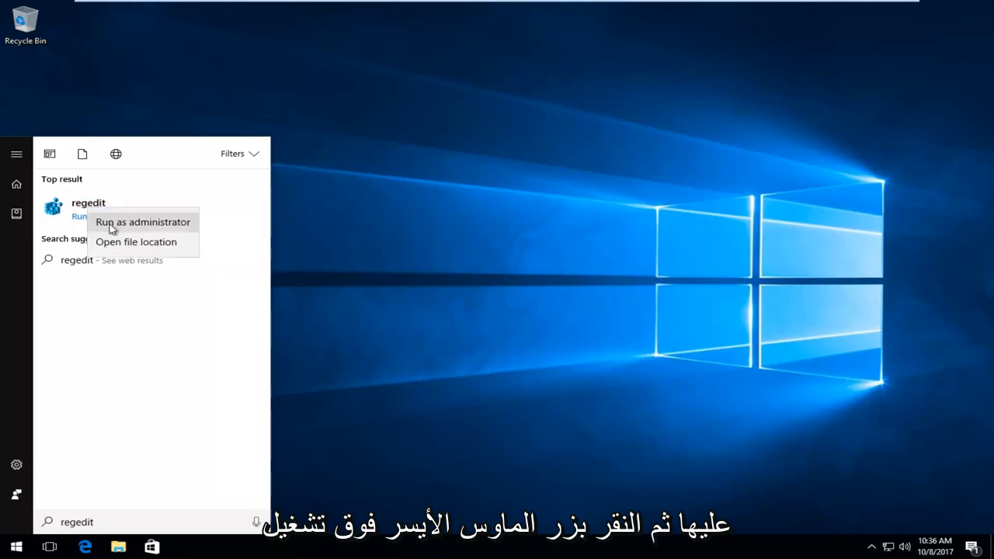
{"action": "left_click", "coordinate": [142, 222]}
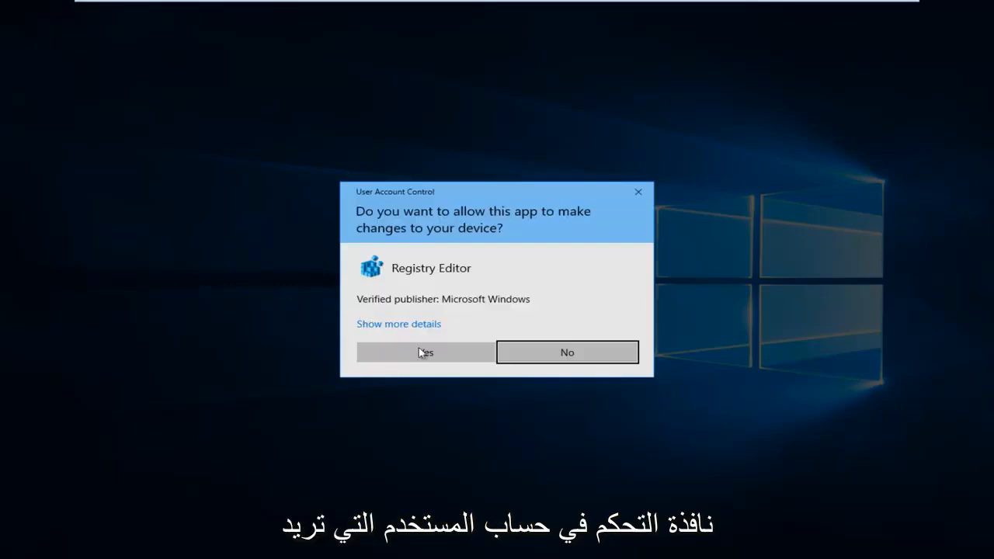
{"action": "left_click", "coordinate": [425, 352]}
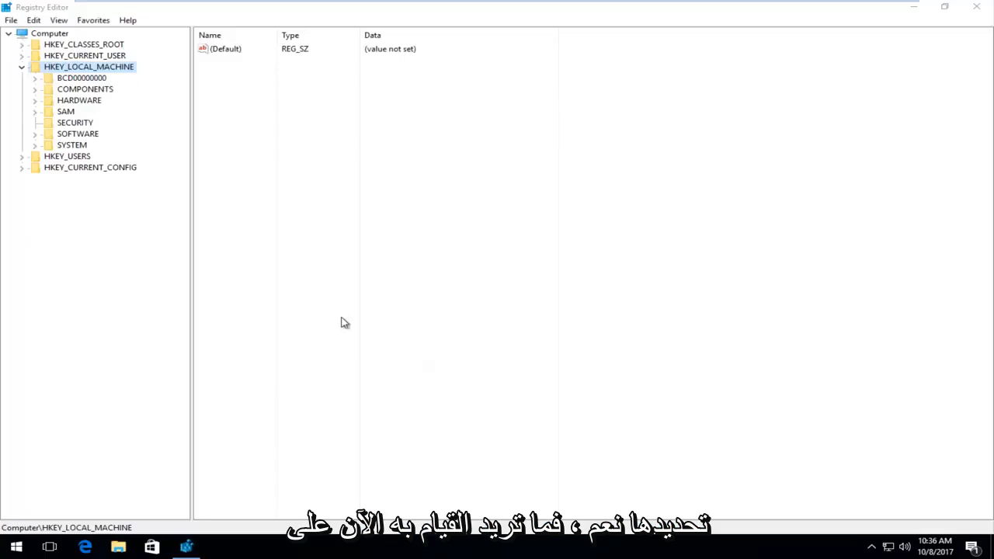
Step: Expand HKEY_LOCAL_MACHINE, SOFTWARE and Microsoft, scrolling the tree toward Windows
{"action": "left_click", "coordinate": [23, 68]}
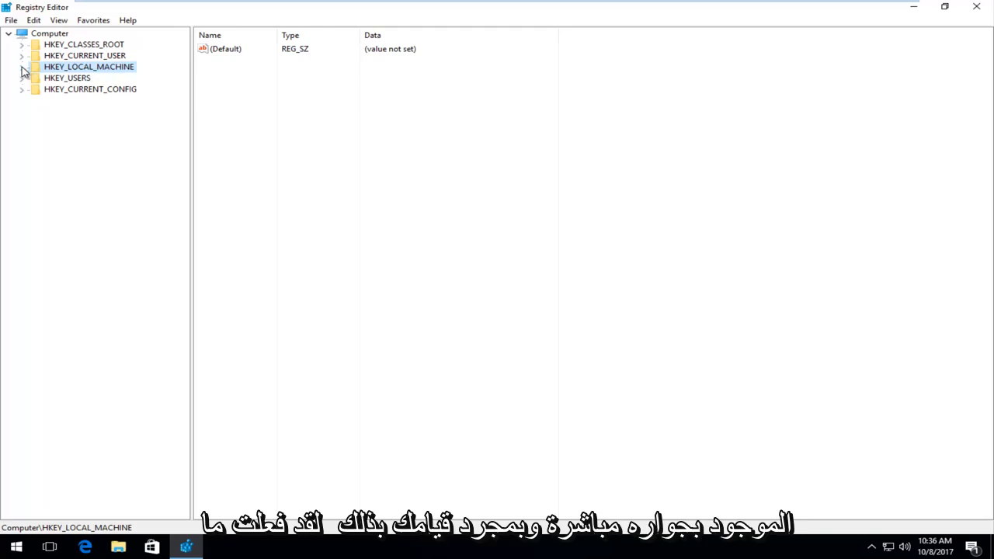
{"action": "left_click", "coordinate": [21, 79]}
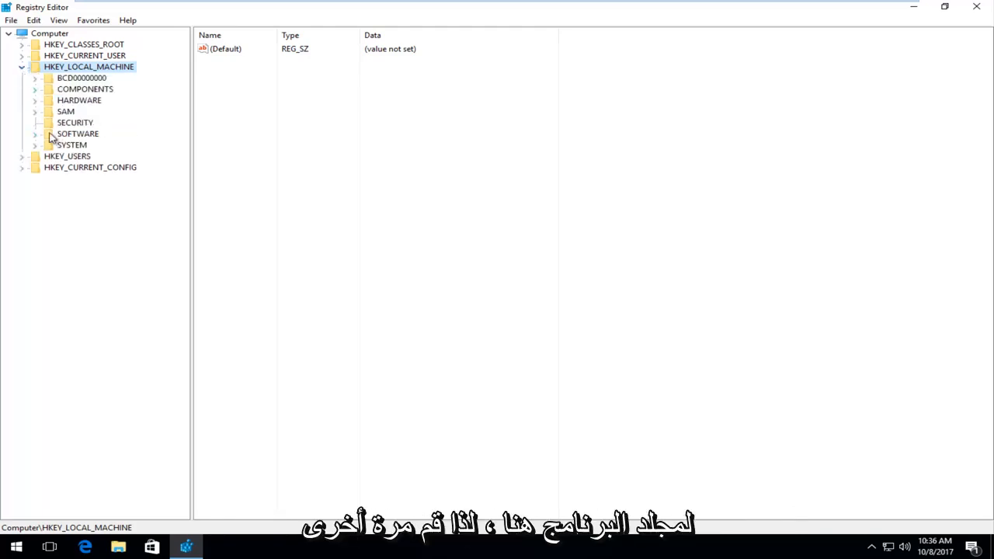
{"action": "left_click", "coordinate": [35, 133]}
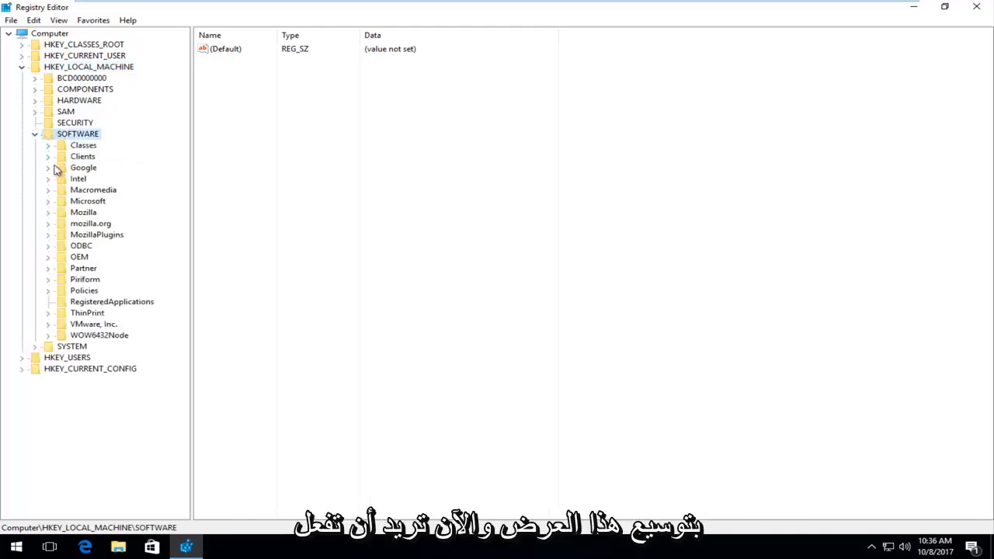
{"action": "left_click", "coordinate": [87, 201]}
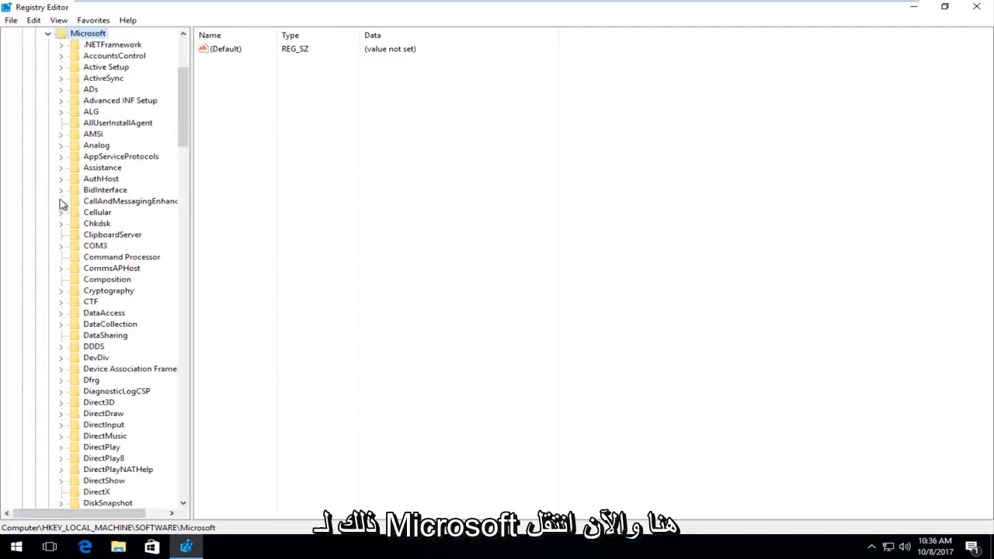
{"action": "scroll", "scroll_direction": "down", "scroll_amount": 3}
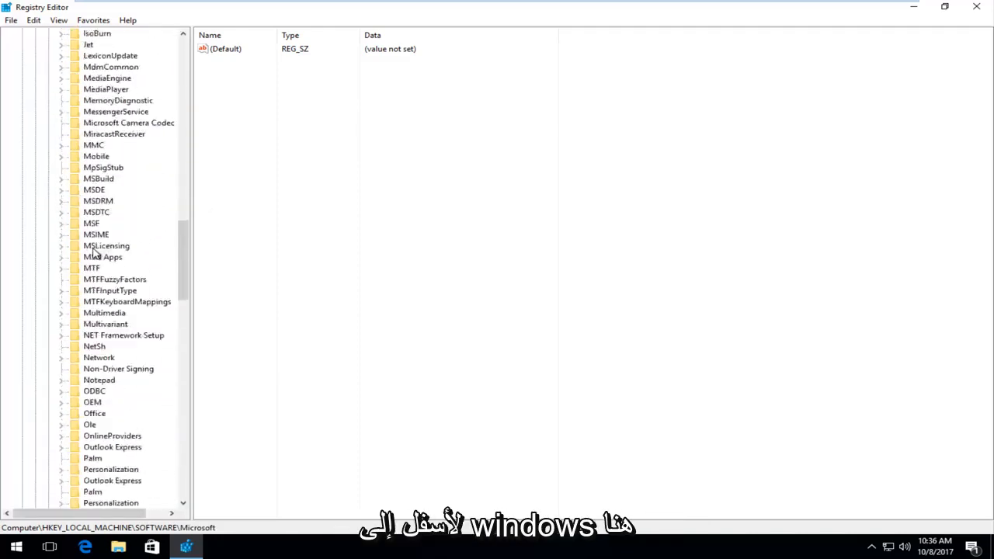
{"action": "scroll", "scroll_direction": "down", "scroll_amount": 3}
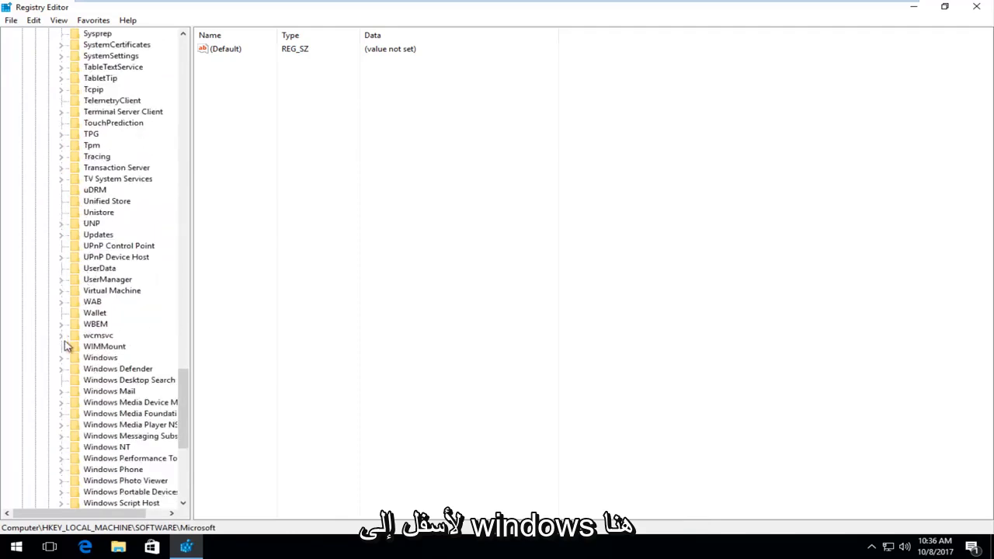
Step: Expand Windows, CurrentVersion and Policies to list Attachments, DataCollection, Explorer, NonEnum and System
{"action": "left_click", "coordinate": [61, 346]}
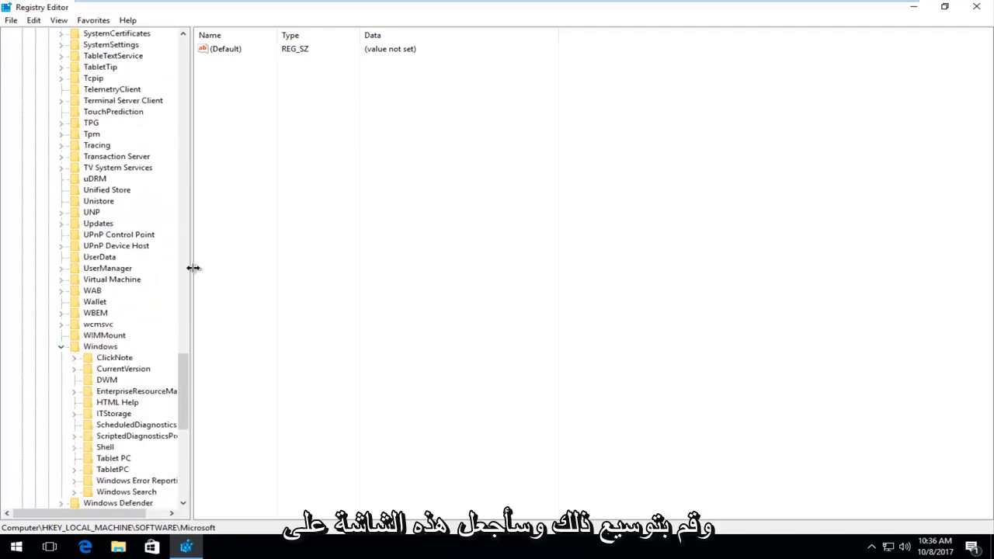
{"action": "mouse_move", "coordinate": [200, 184]}
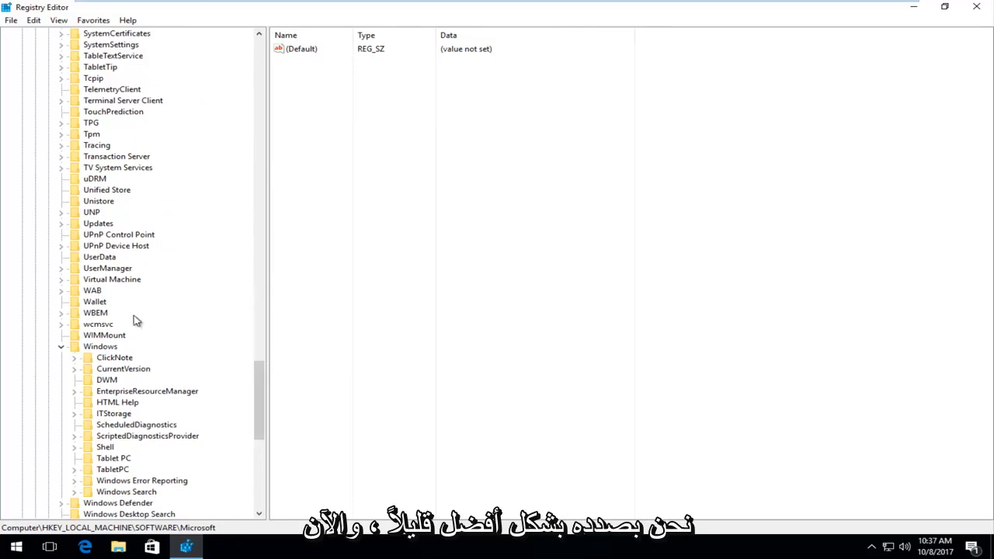
{"action": "scroll", "scroll_direction": "down", "scroll_amount": 3}
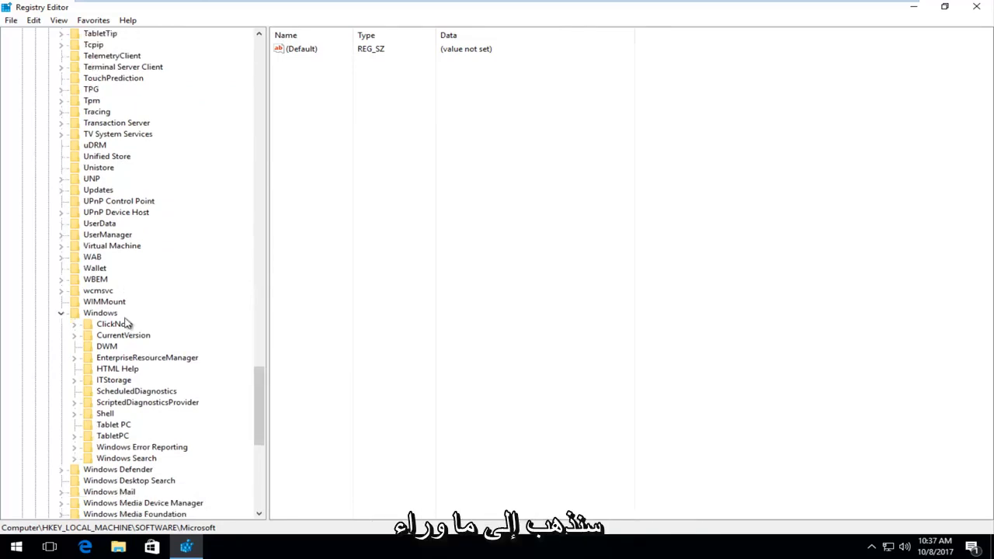
{"action": "left_click", "coordinate": [122, 335]}
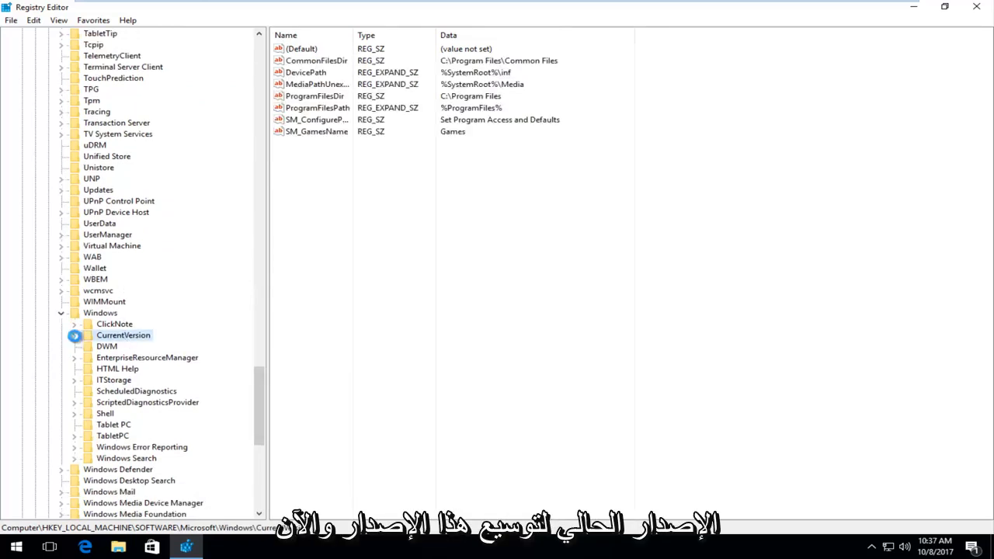
{"action": "left_click", "coordinate": [74, 334]}
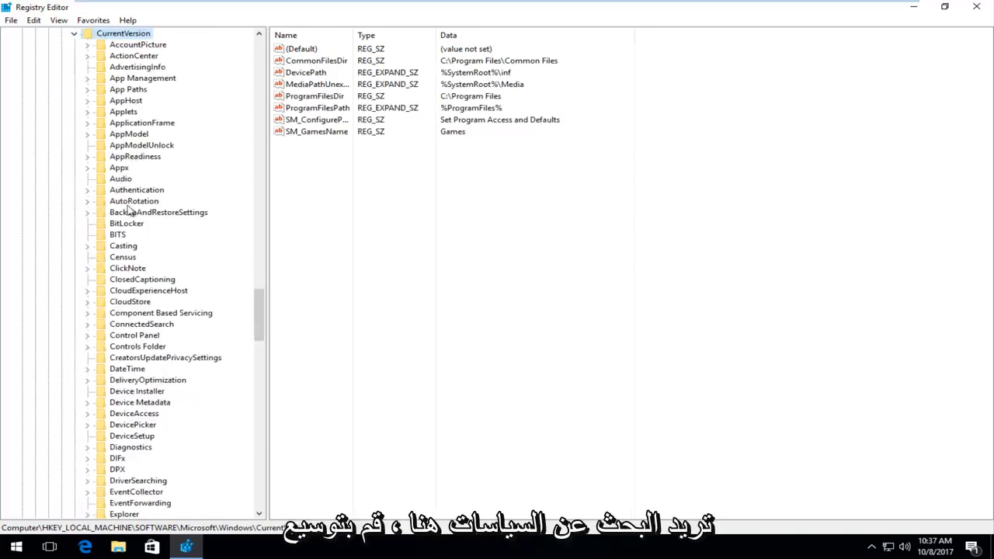
{"action": "scroll", "scroll_direction": "down", "scroll_amount": 3}
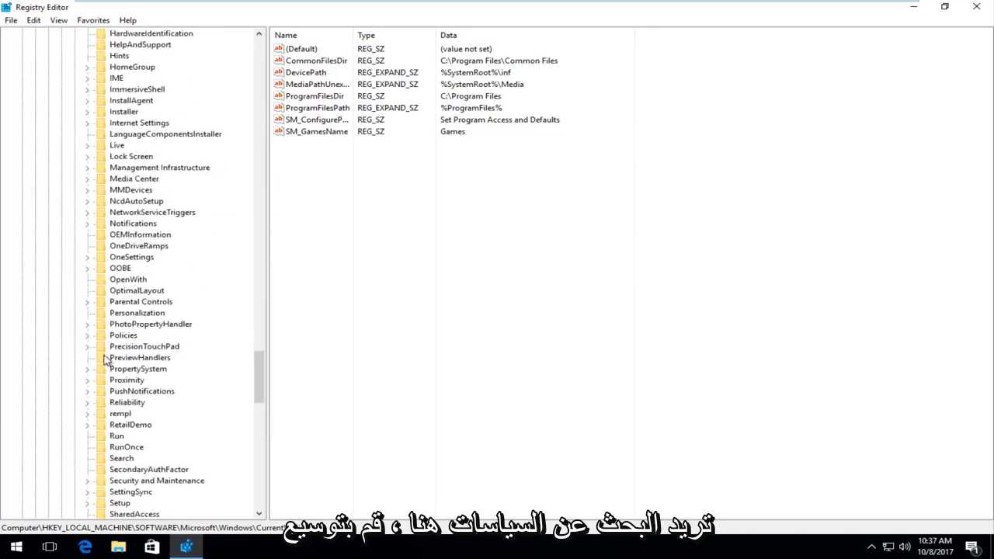
{"action": "left_click", "coordinate": [88, 334]}
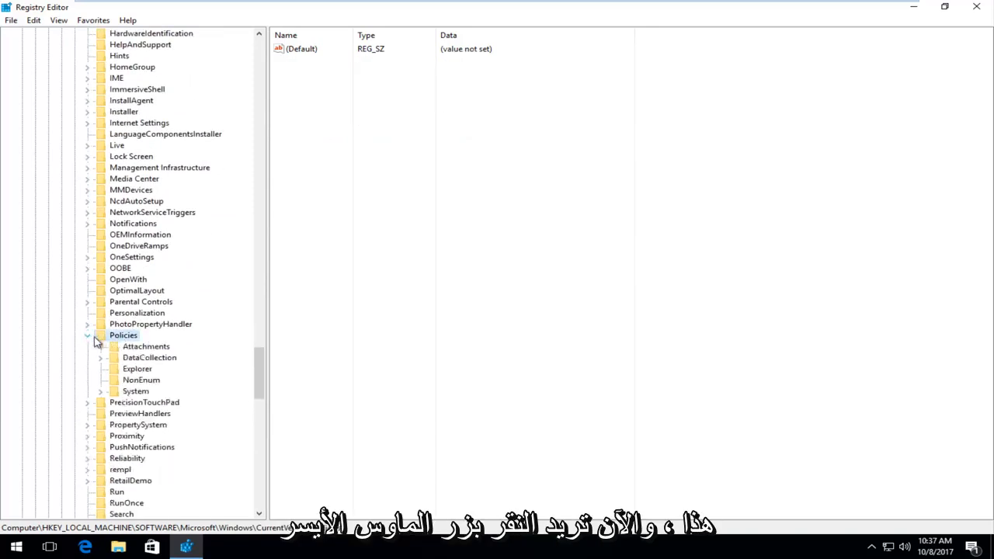
Step: Select the Attachments key and bring up the context menu for ScanWithAntiVirus (value 3)
{"action": "left_click", "coordinate": [146, 346]}
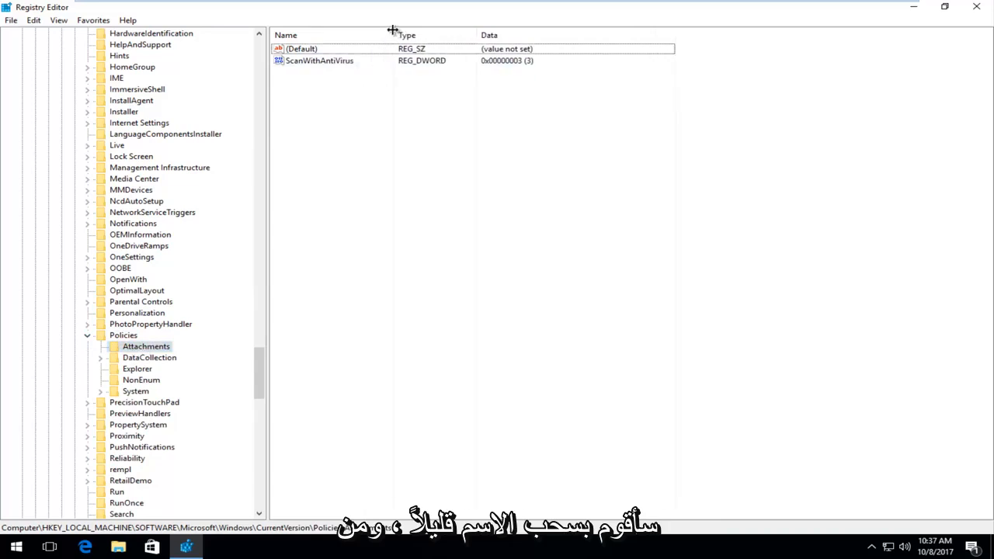
{"action": "mouse_move", "coordinate": [294, 76]}
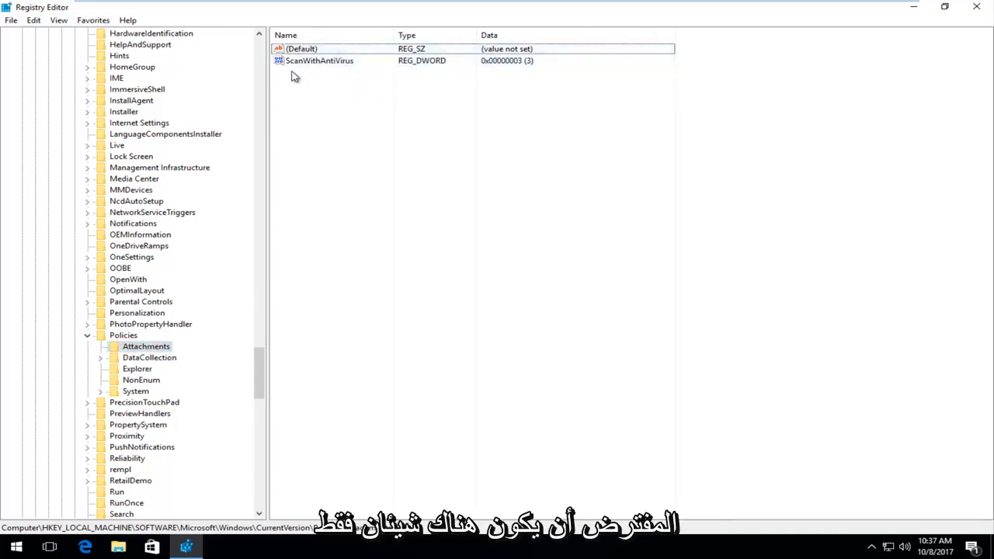
{"action": "left_click", "coordinate": [318, 61]}
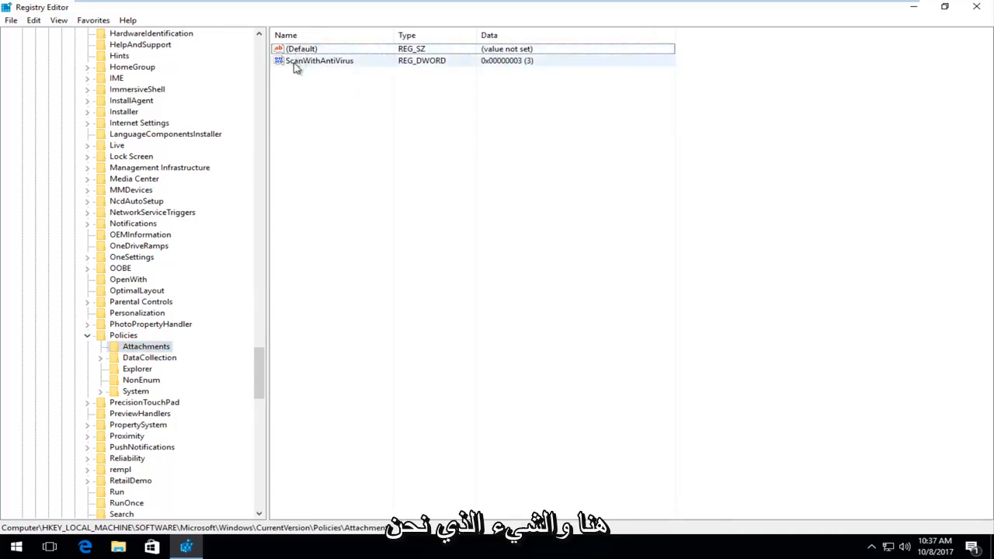
{"action": "left_click", "coordinate": [321, 61]}
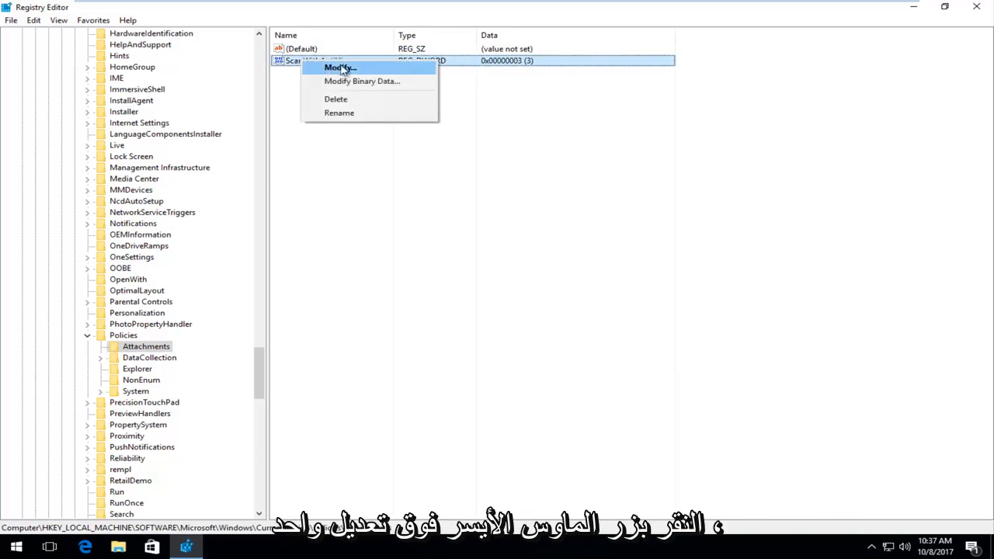
Step: Modify ScanWithAntiVirus, entering 1 as its value data, and confirm
{"action": "left_click", "coordinate": [334, 64]}
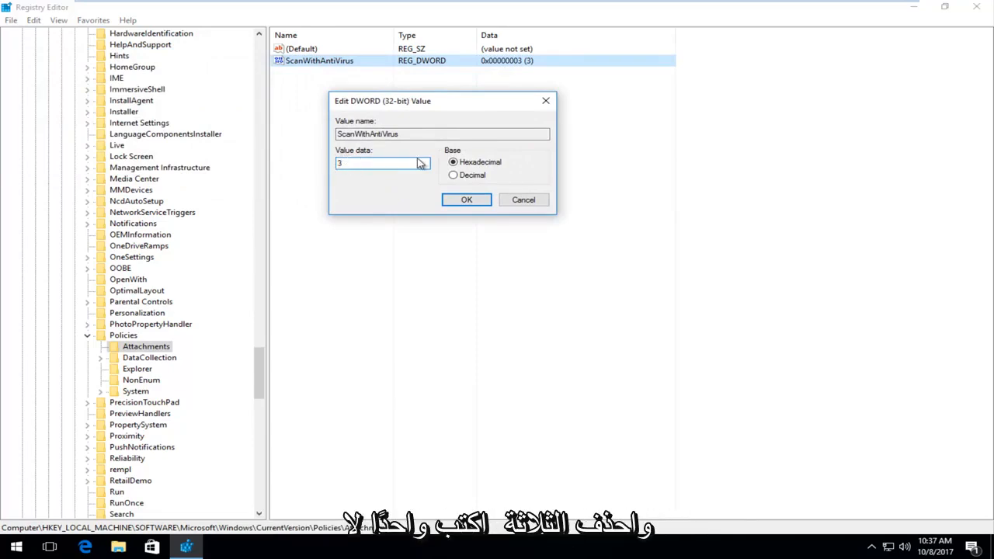
{"action": "type", "text": "1"}
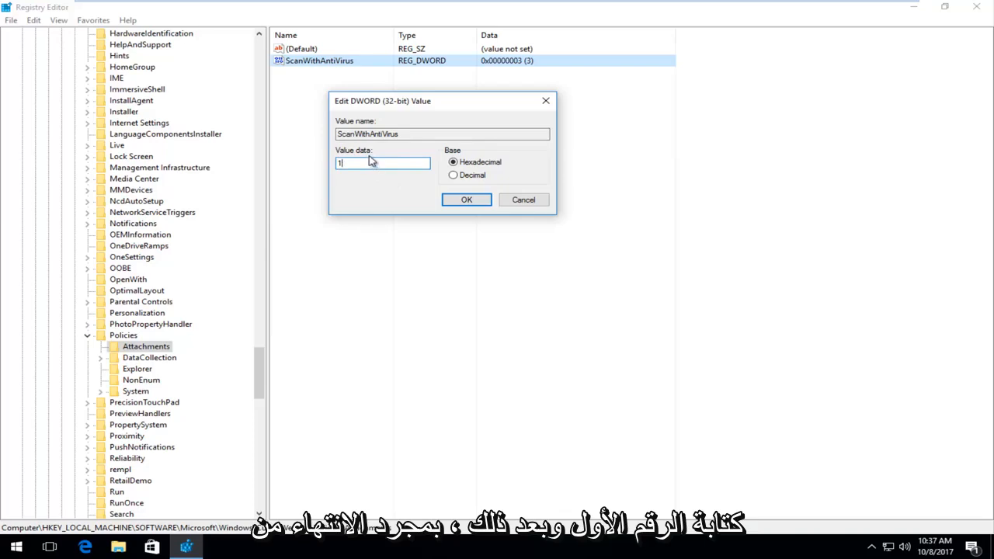
{"action": "left_click", "coordinate": [467, 200]}
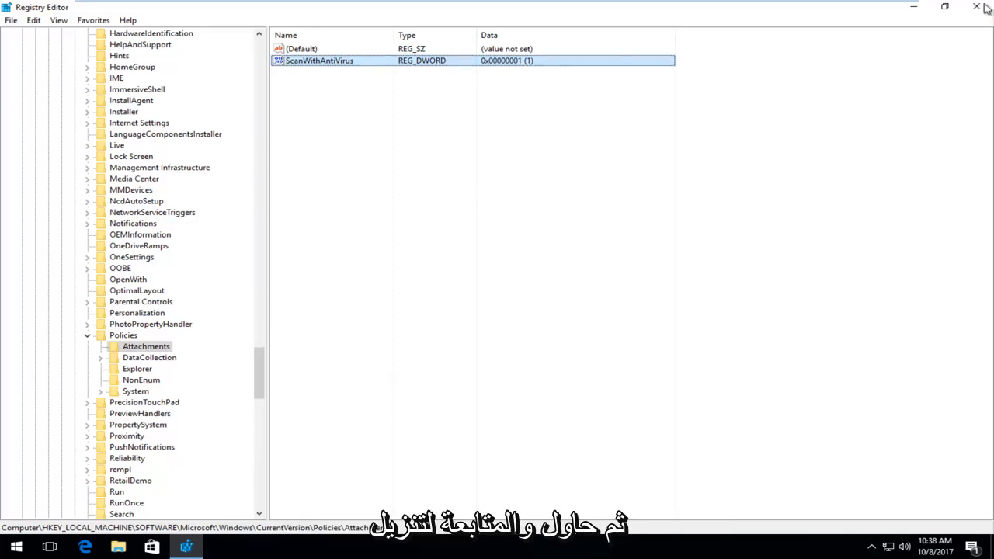
Step: Close the Registry Editor window to return to the desktop
{"action": "left_click", "coordinate": [975, 7]}
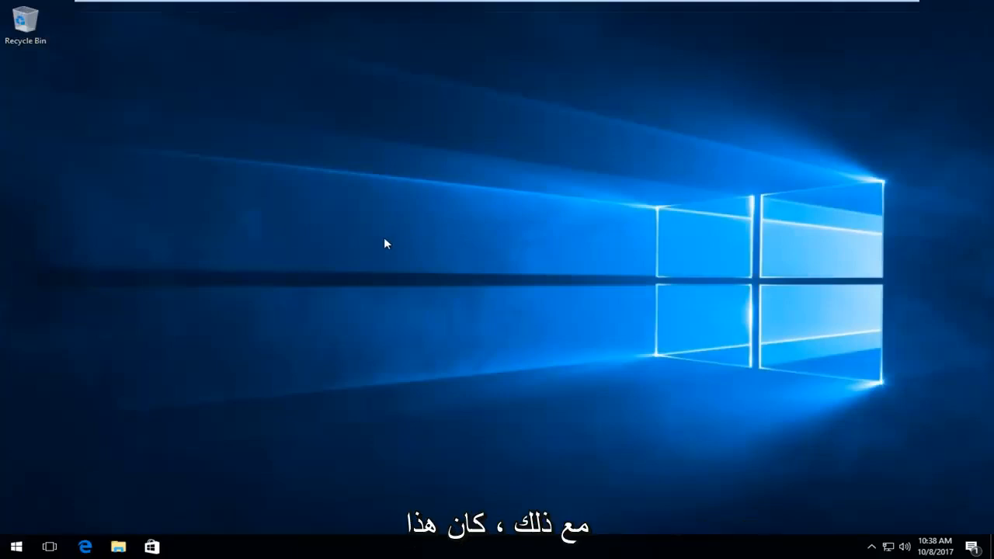
{"action": "mouse_move", "coordinate": [782, 34]}
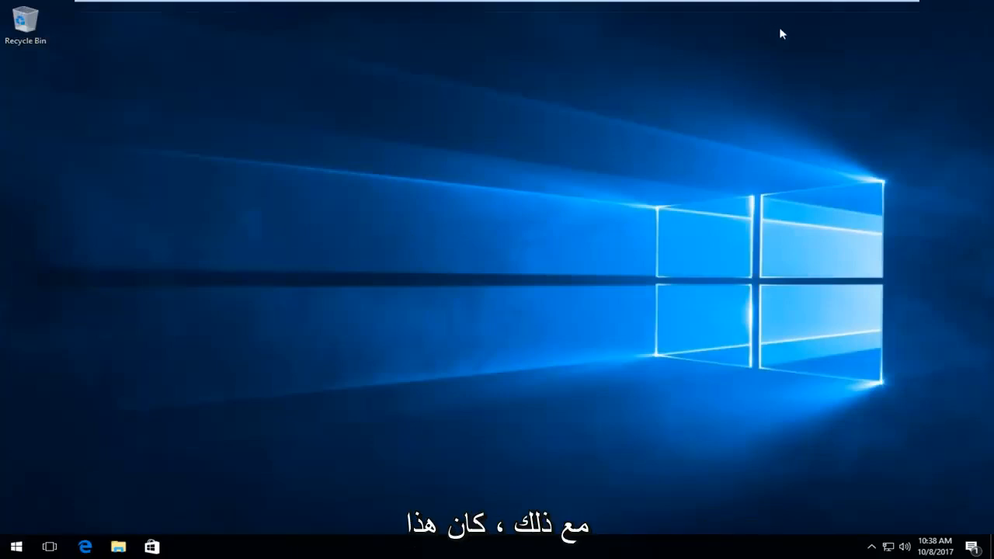